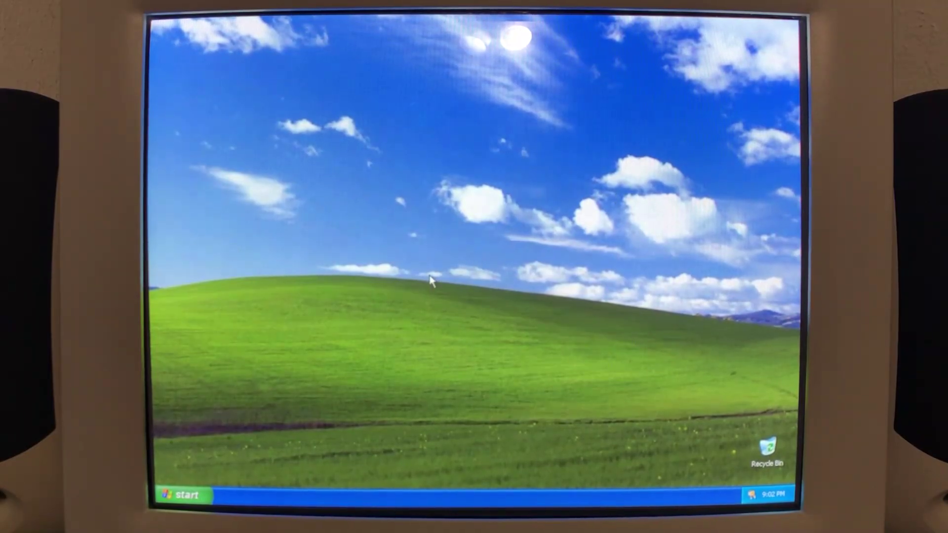
Step: Launch the Activate Windows wizard from the Start menu shortcut
click(182, 495)
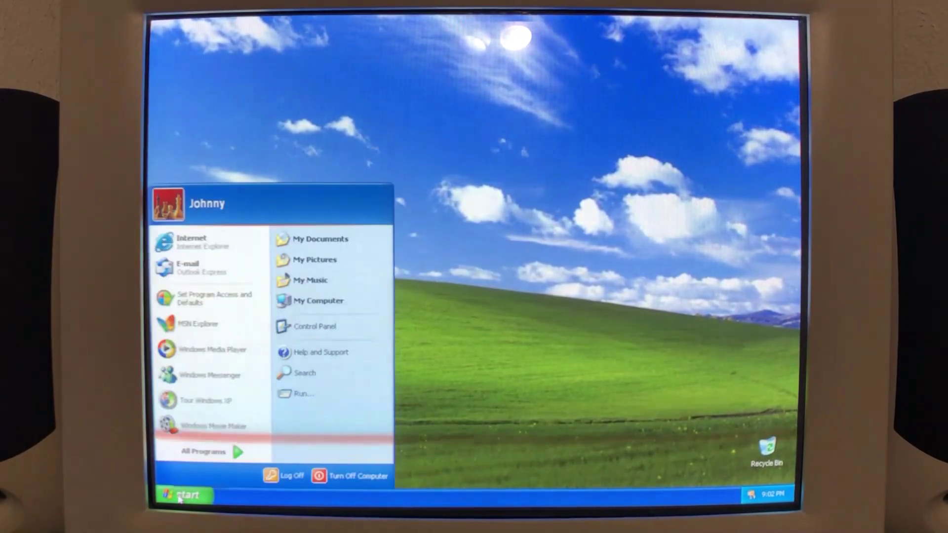
click(204, 453)
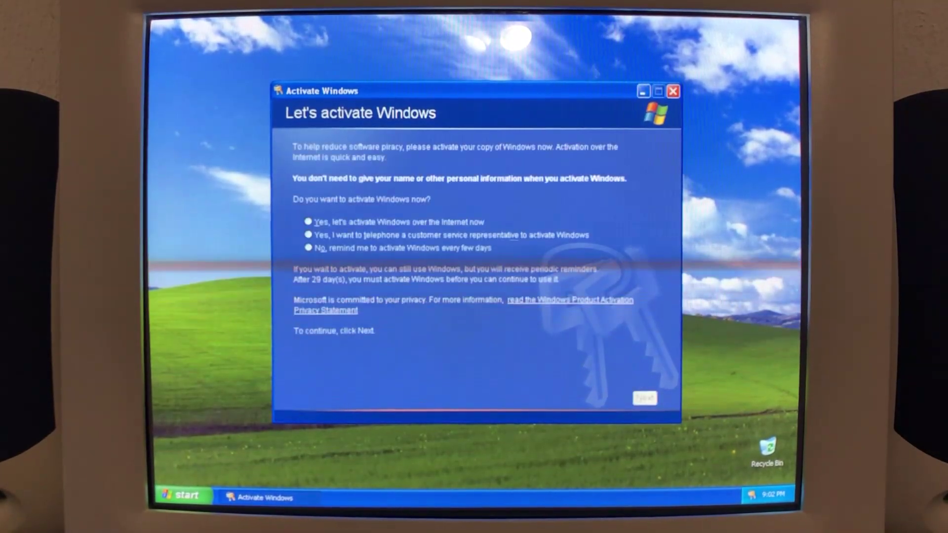
Step: Select the option to telephone a customer service representative to activate Windows
click(306, 235)
text(35381)
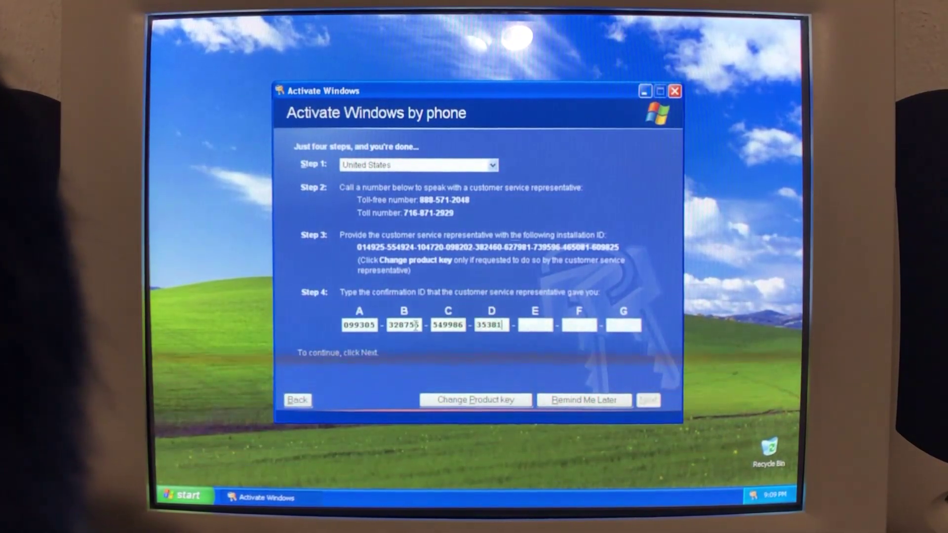
Step: Enter the representative's confirmation ID digits 54 and 87236 into the next blocks
text(54)
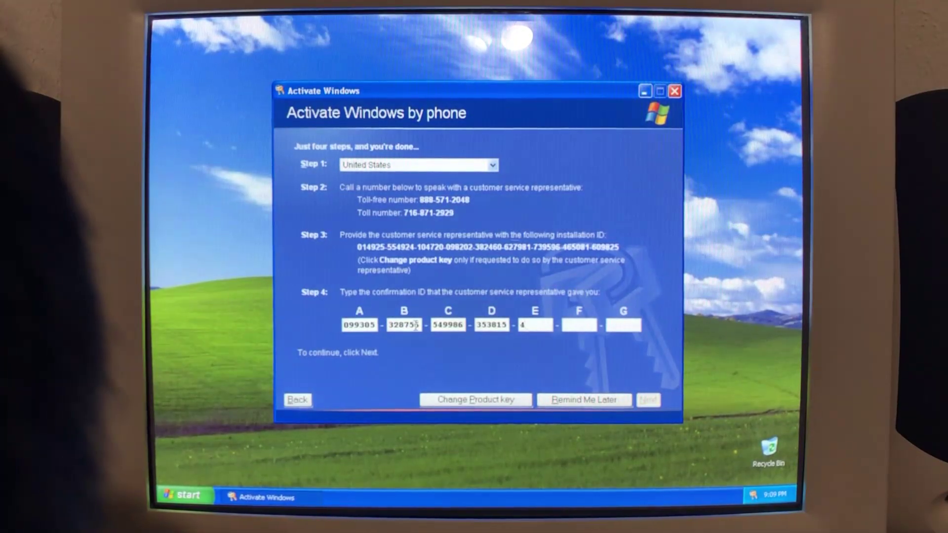
text(87236)
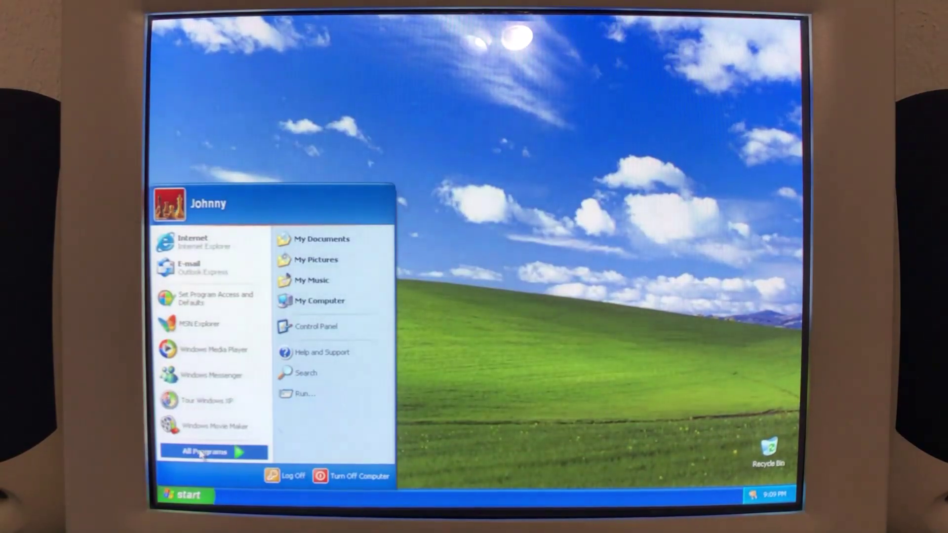
Step: Expand All Programs in the Start menu to reach the Accessories list
click(209, 453)
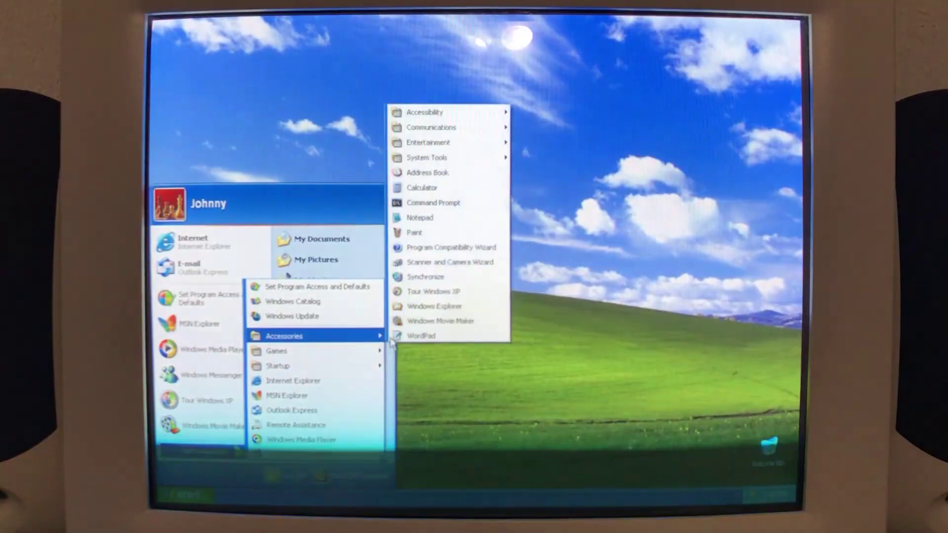